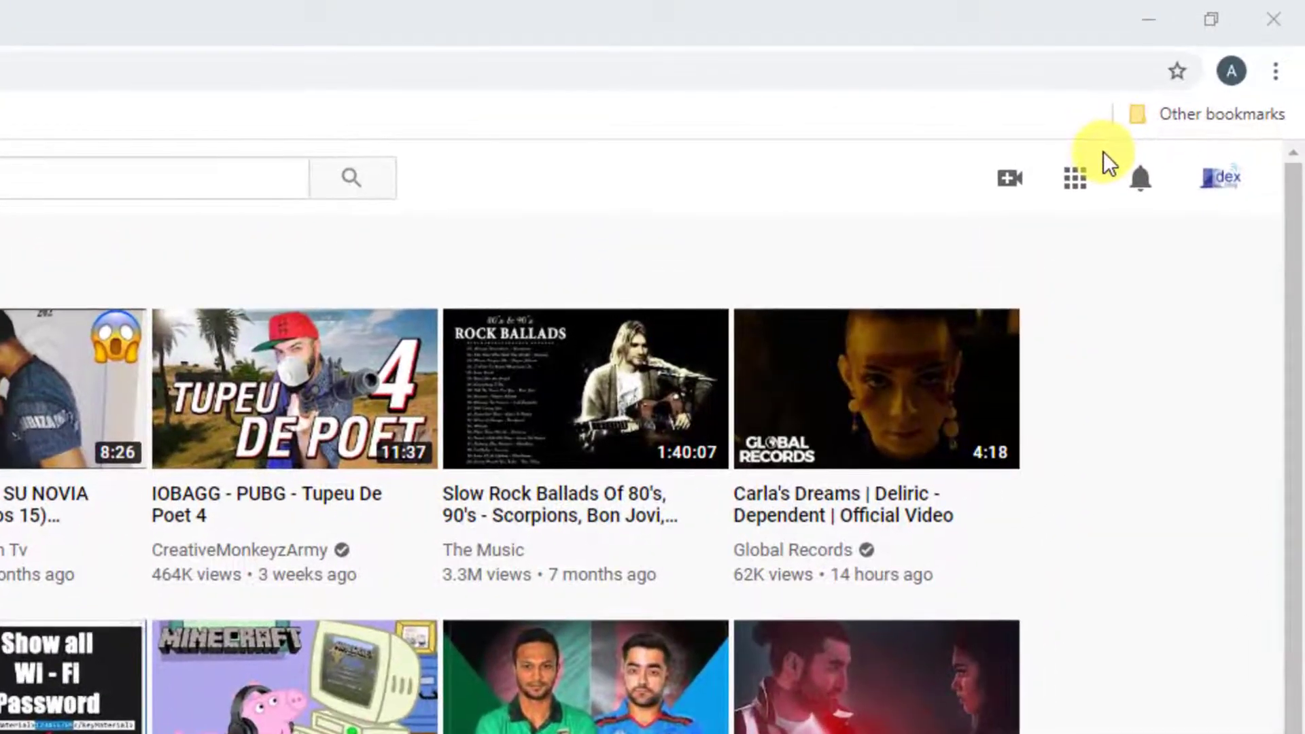
{"action": "mouse_move", "coordinate": [1221, 179]}
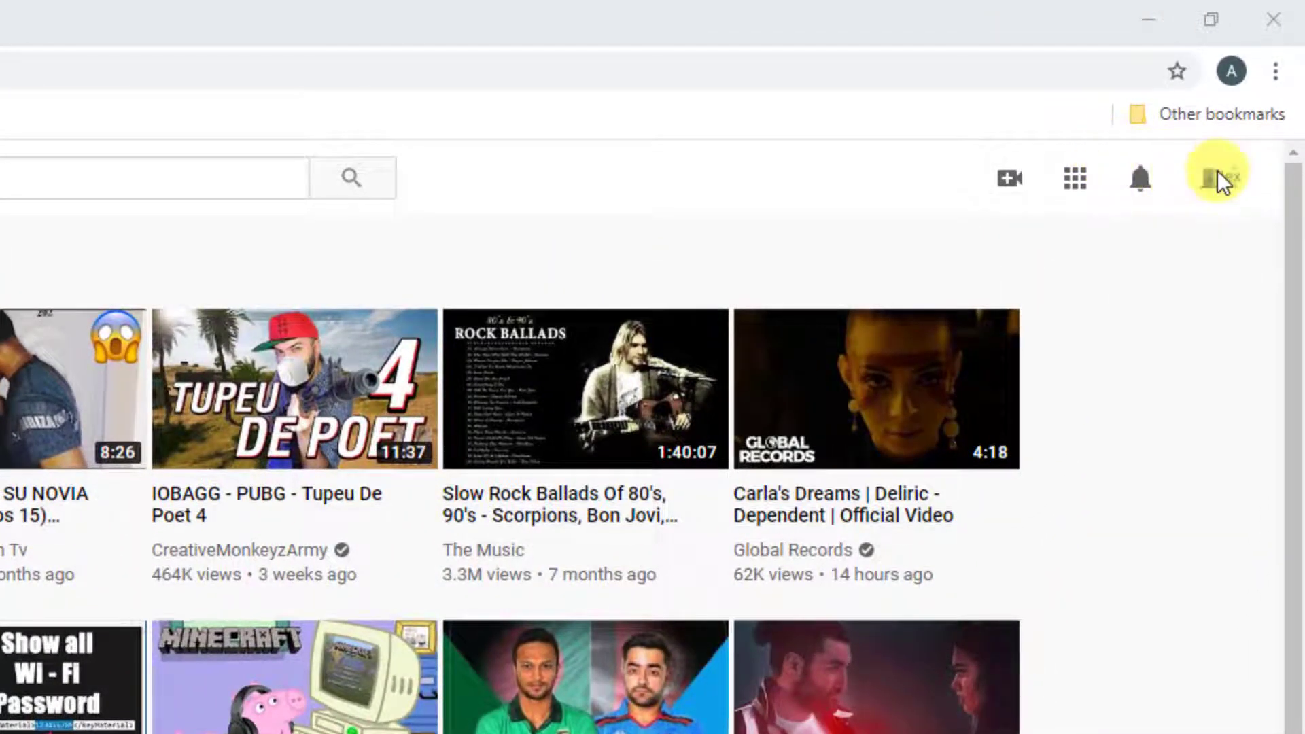
Go from the channel avatar's account menu into the YouTube Studio dashboard
{"action": "left_click", "coordinate": [1211, 179]}
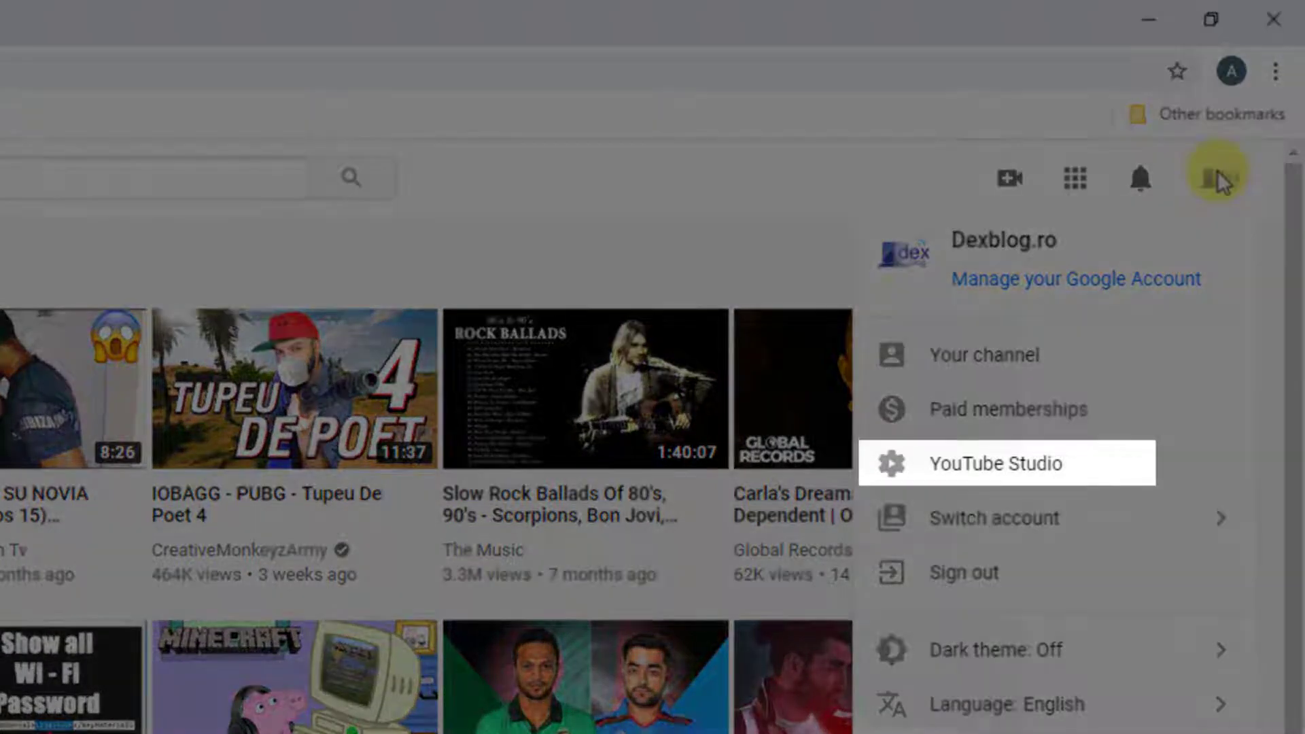
{"action": "left_click", "coordinate": [995, 462]}
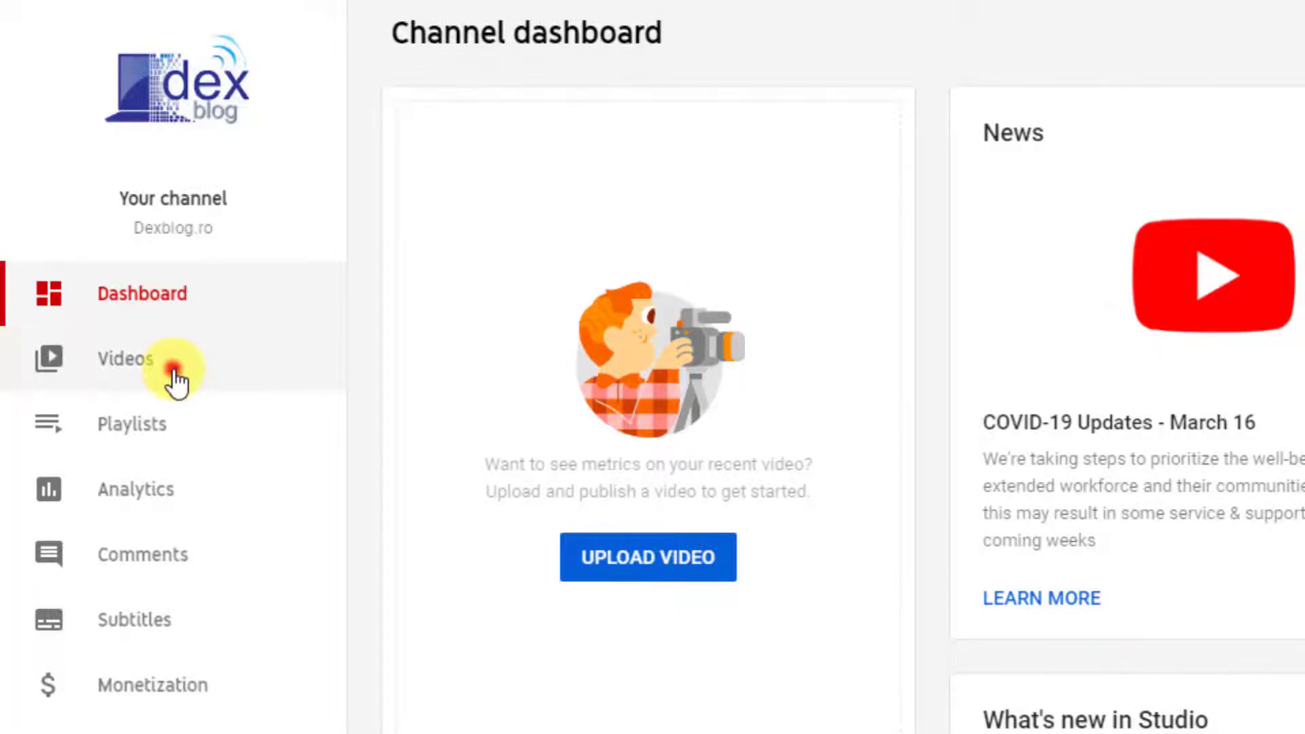
Select all 30 uploads in the Channel videos list, including the one left unticked
{"action": "left_click", "coordinate": [125, 369]}
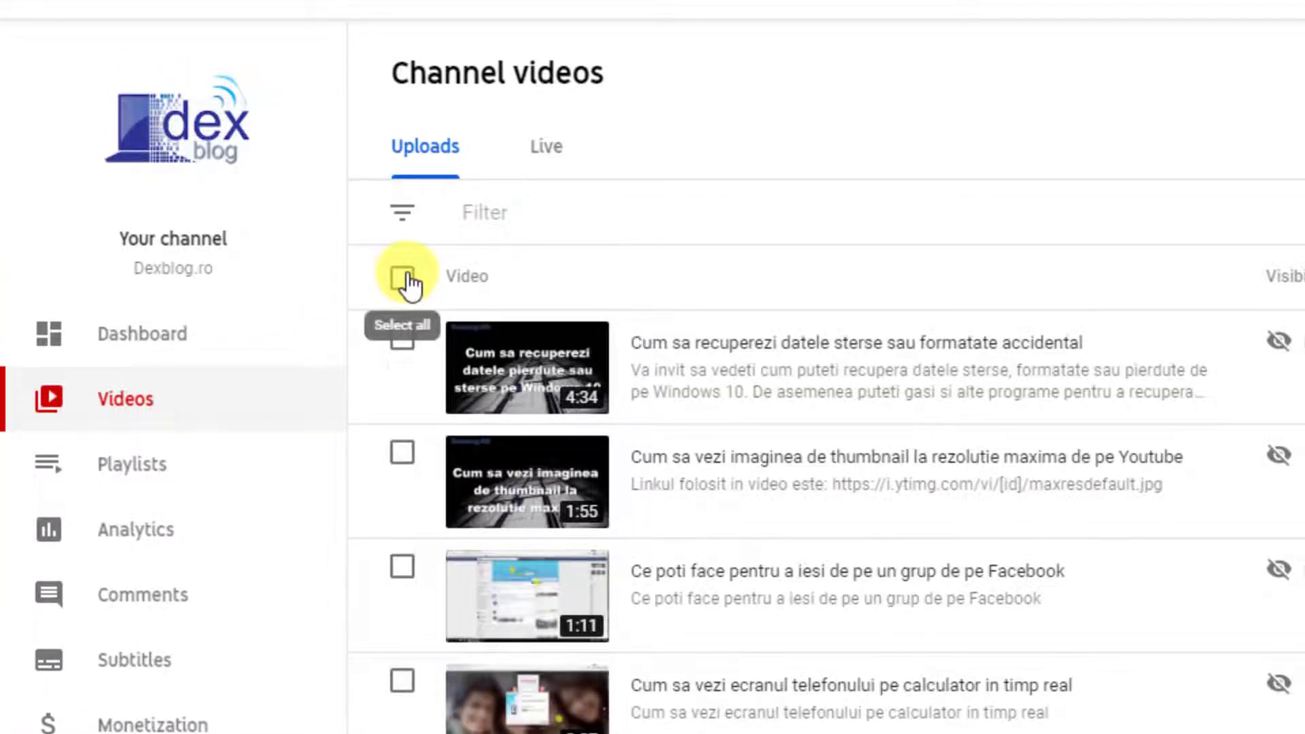
{"action": "left_click", "coordinate": [402, 276]}
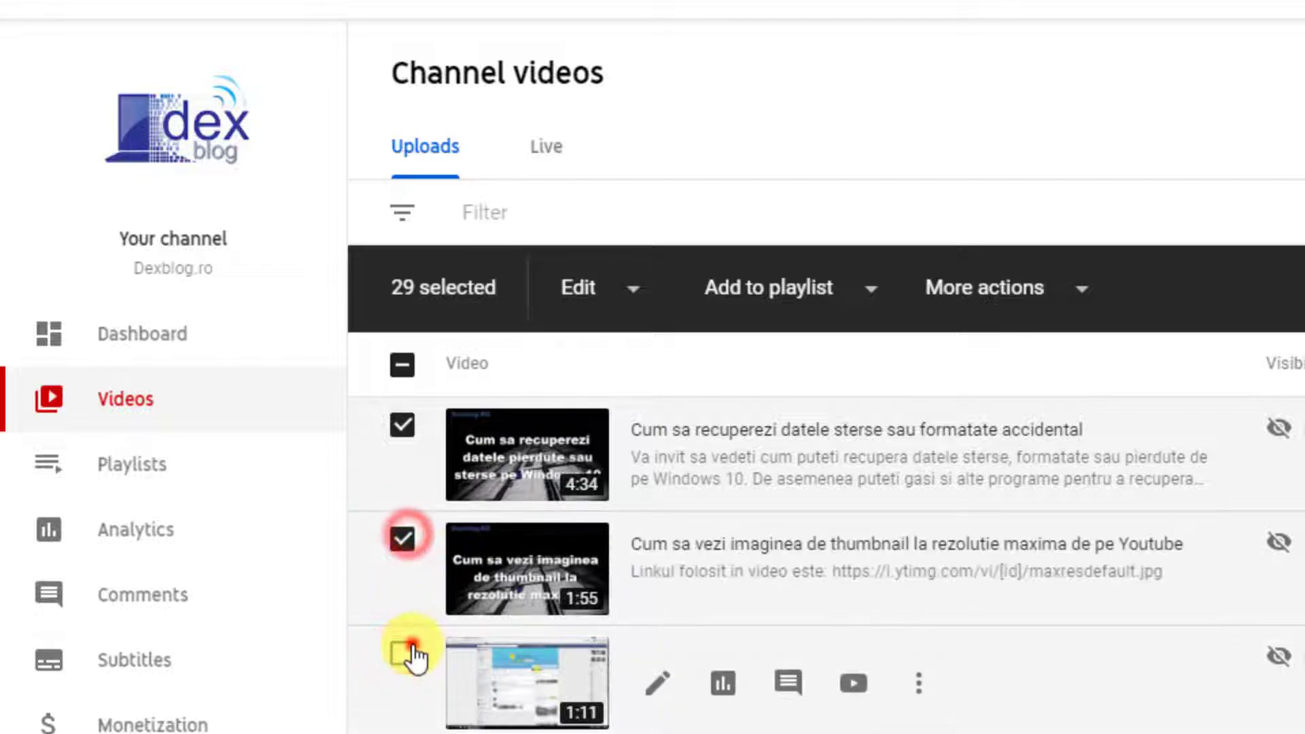
{"action": "left_click", "coordinate": [402, 655]}
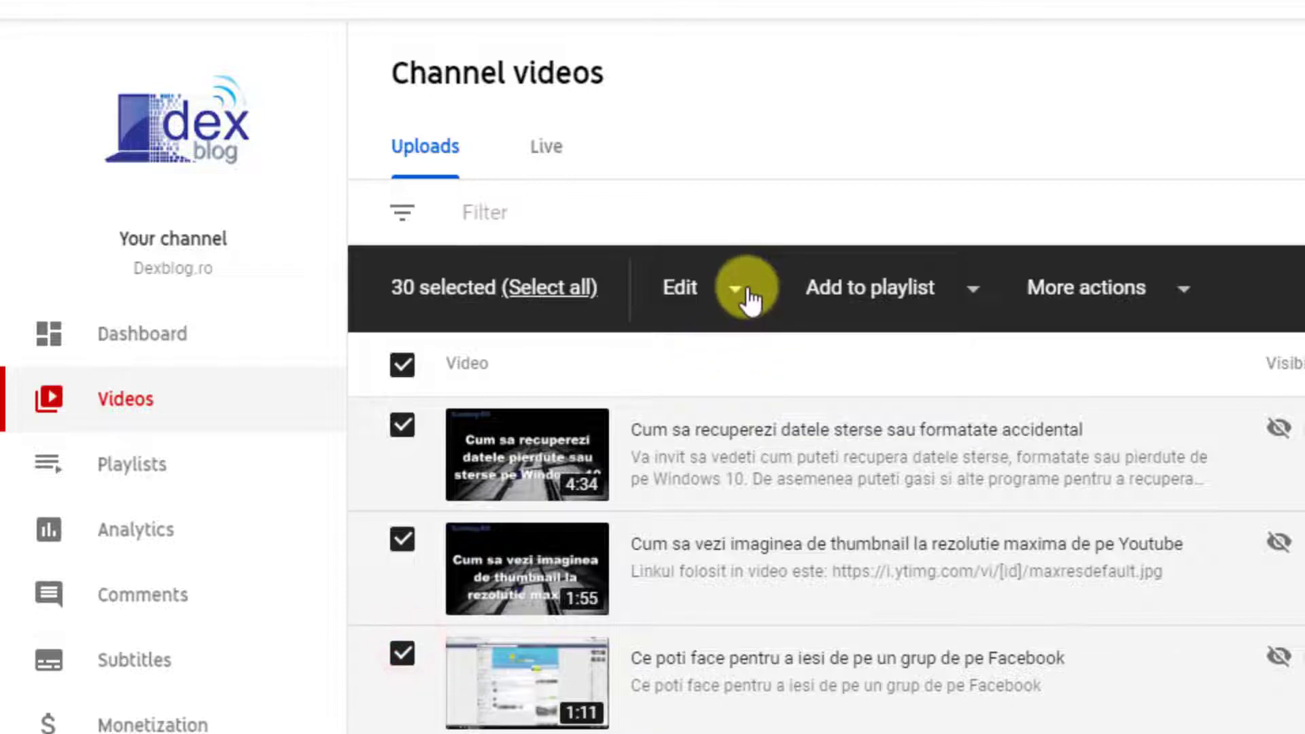
Prepare a bulk Visibility edit setting the 30 selected videos to Unlisted
{"action": "left_click", "coordinate": [745, 288]}
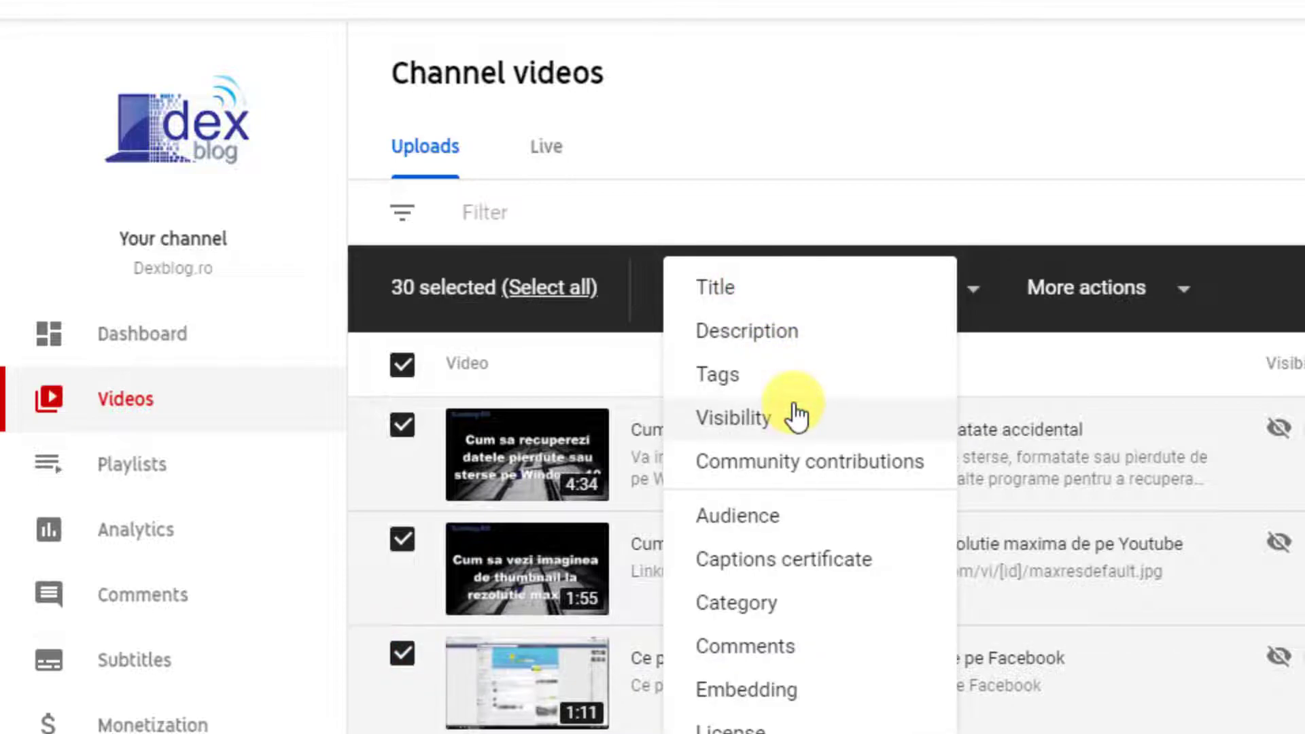
{"action": "left_click", "coordinate": [733, 417]}
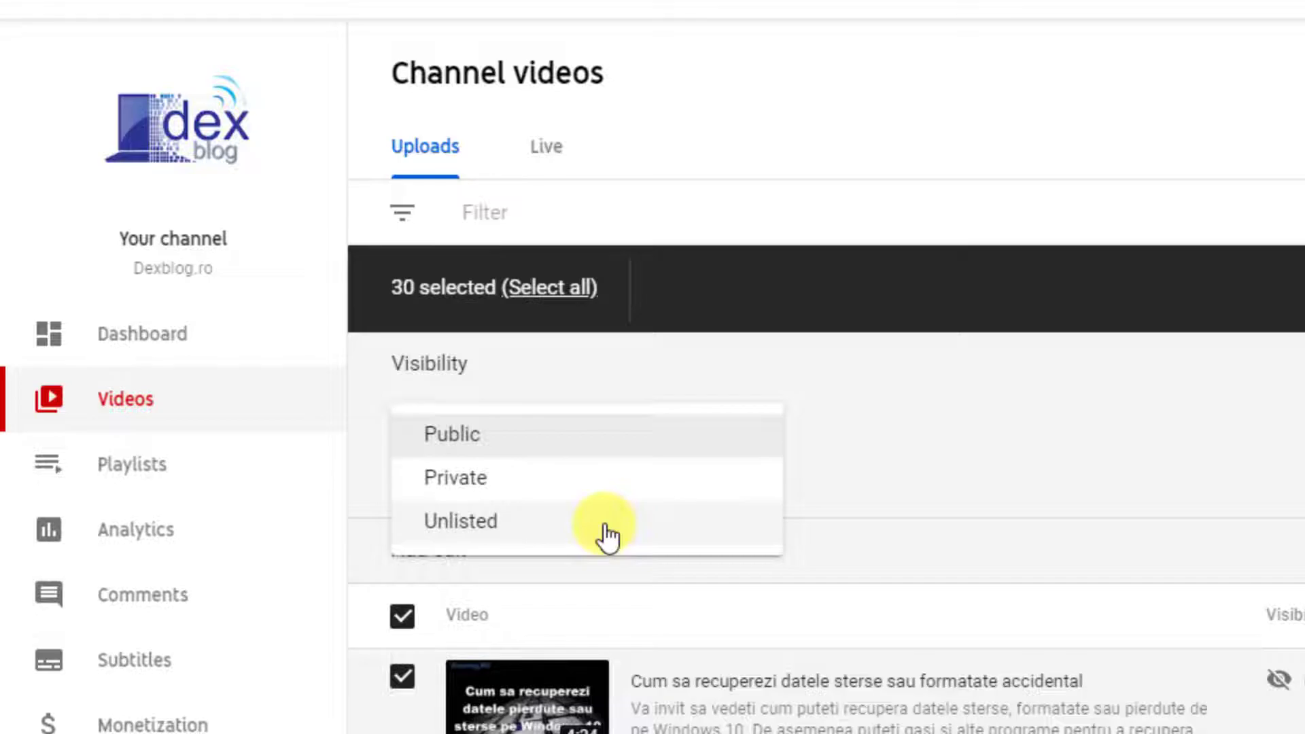
{"action": "left_click", "coordinate": [460, 522]}
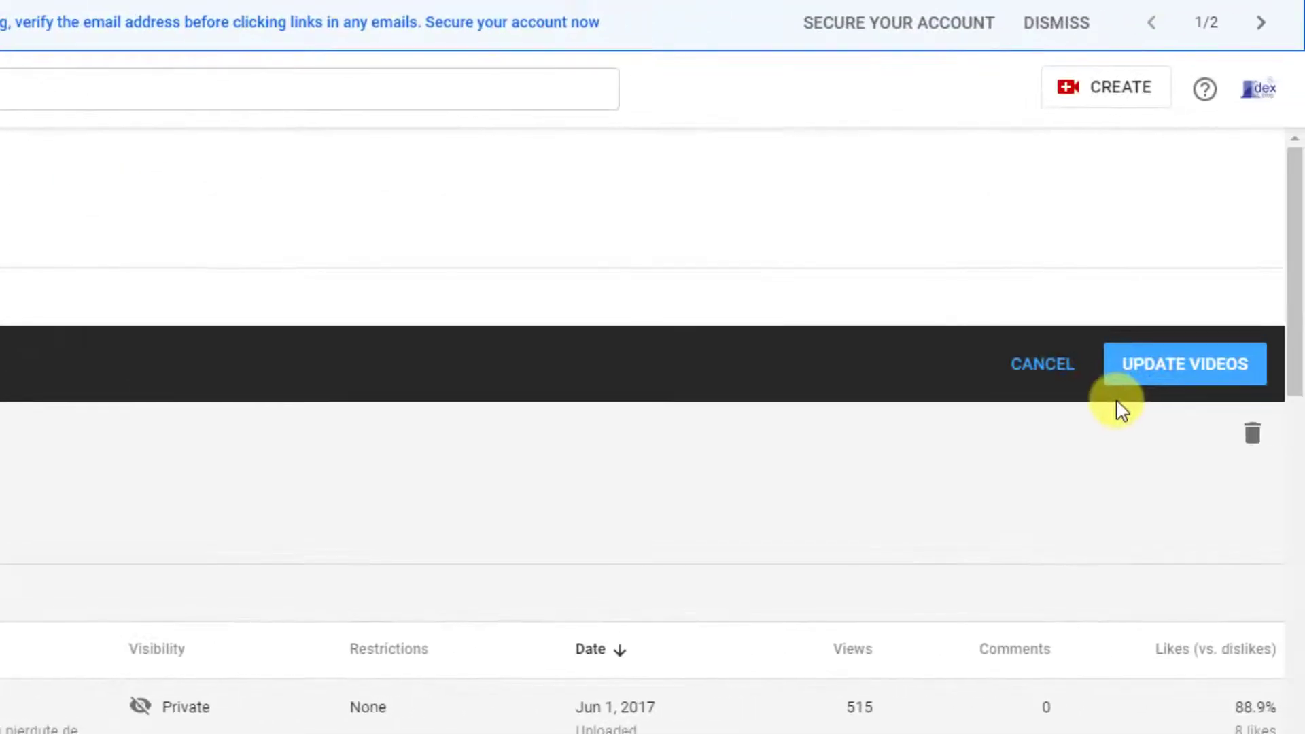
Confirm the update, acknowledging its implications, so the 30 videos become Unlisted
{"action": "left_click", "coordinate": [1186, 365]}
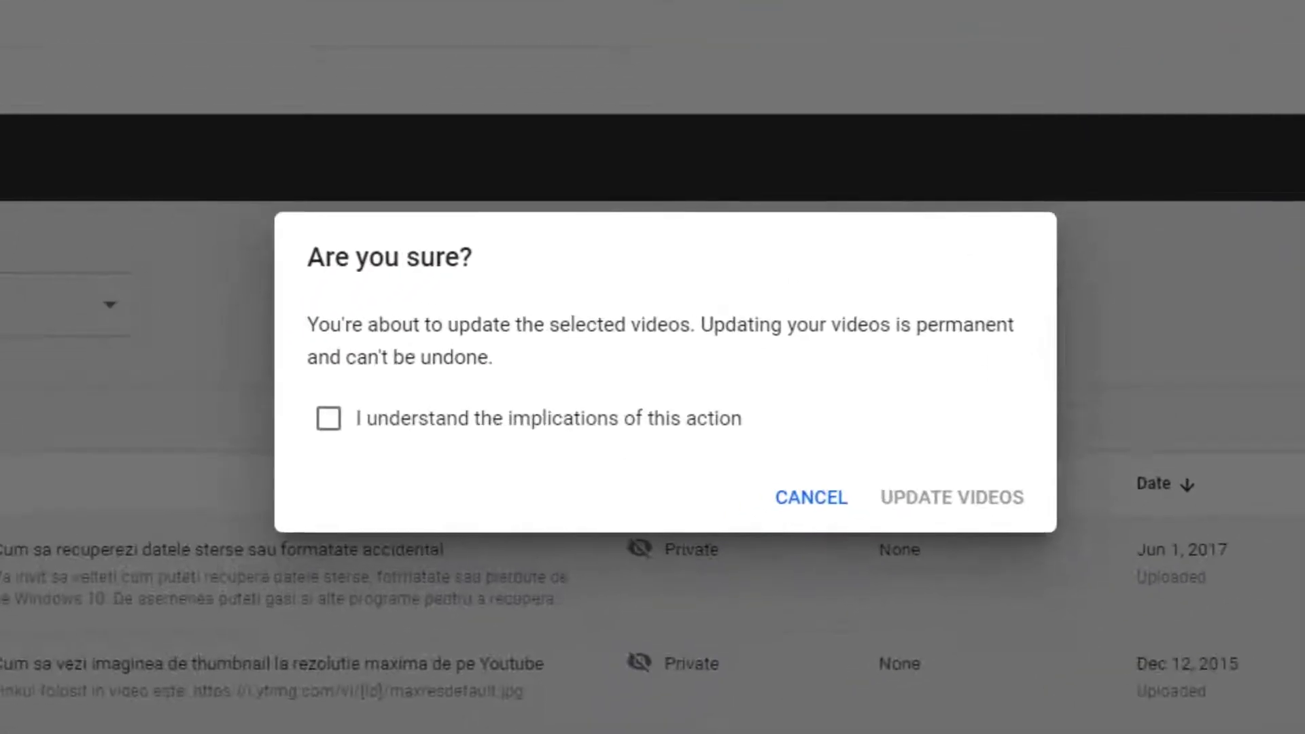
{"action": "left_click", "coordinate": [329, 418]}
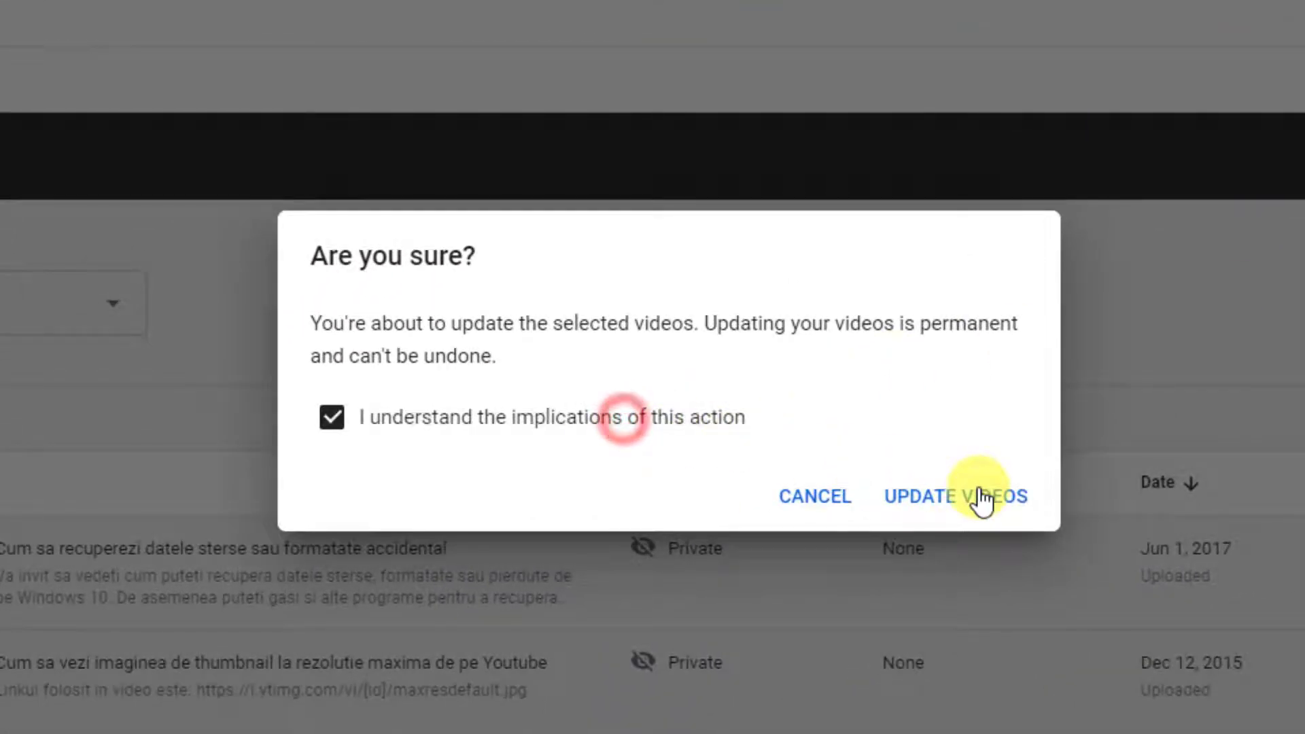
{"action": "left_click", "coordinate": [958, 496]}
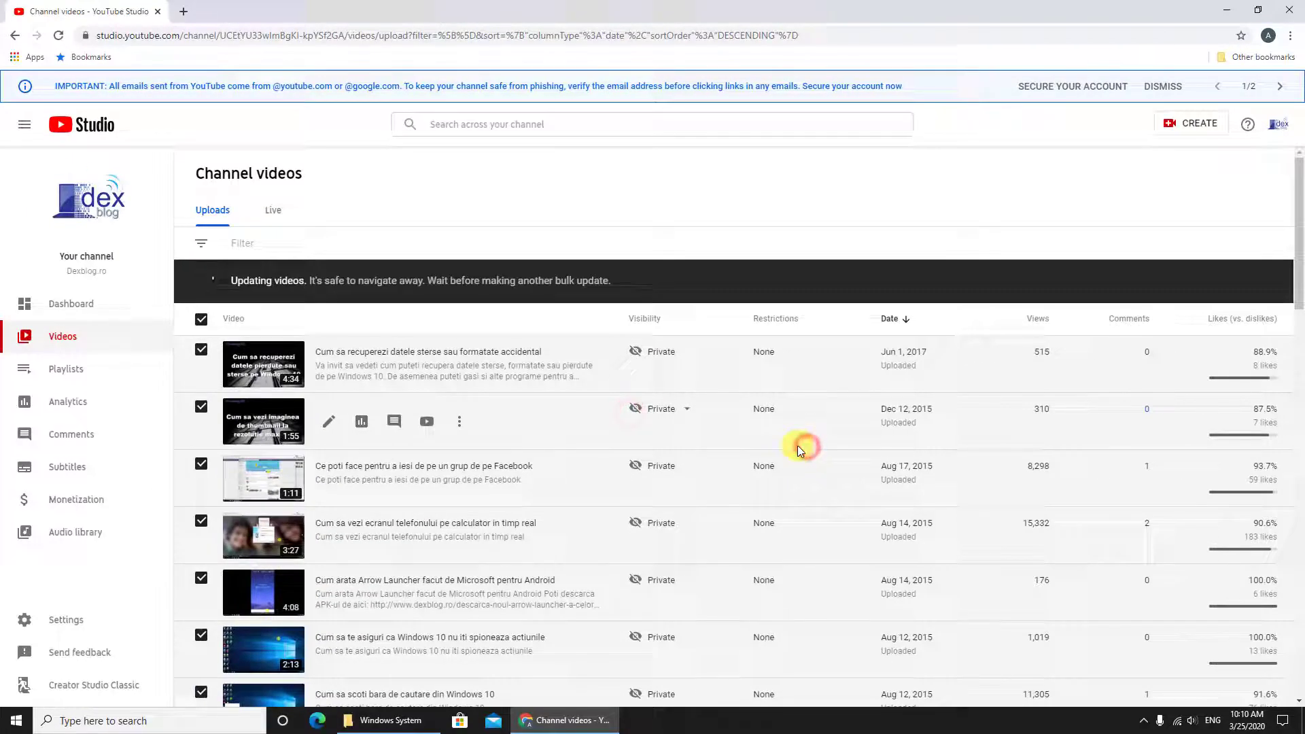